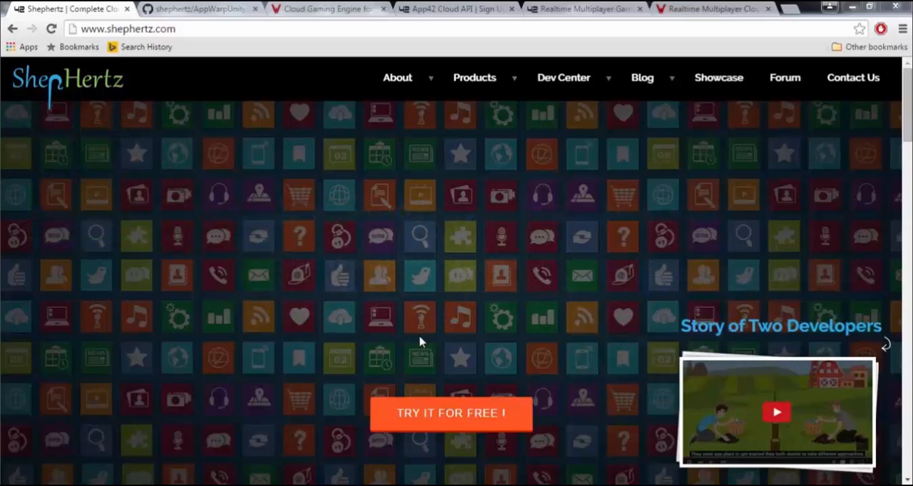
View the AppWarpUnitySamples GitHub repository, then the AppWarp supported SDKs page
{"action": "left_click", "coordinate": [199, 8]}
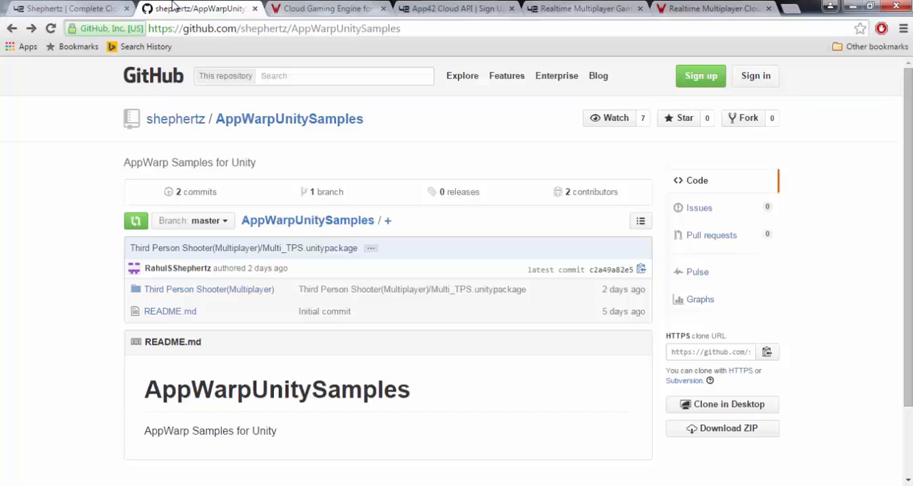
{"action": "mouse_move", "coordinate": [184, 293]}
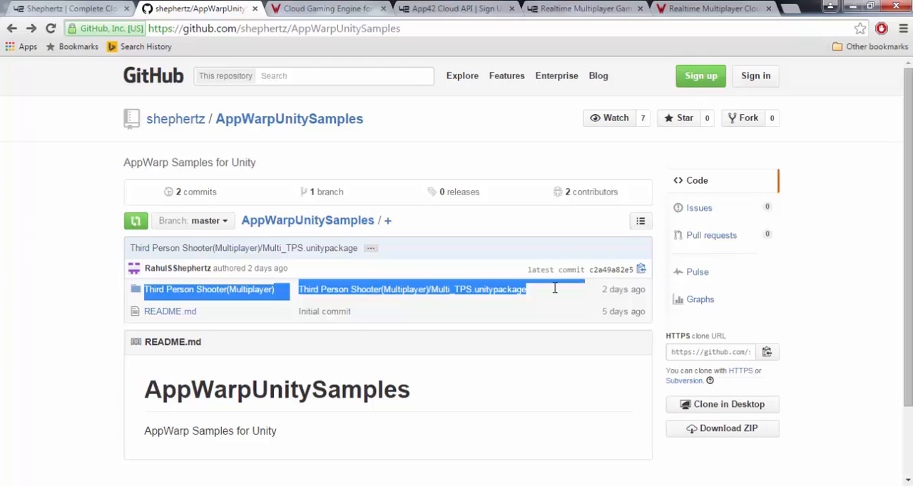
{"action": "mouse_move", "coordinate": [556, 292]}
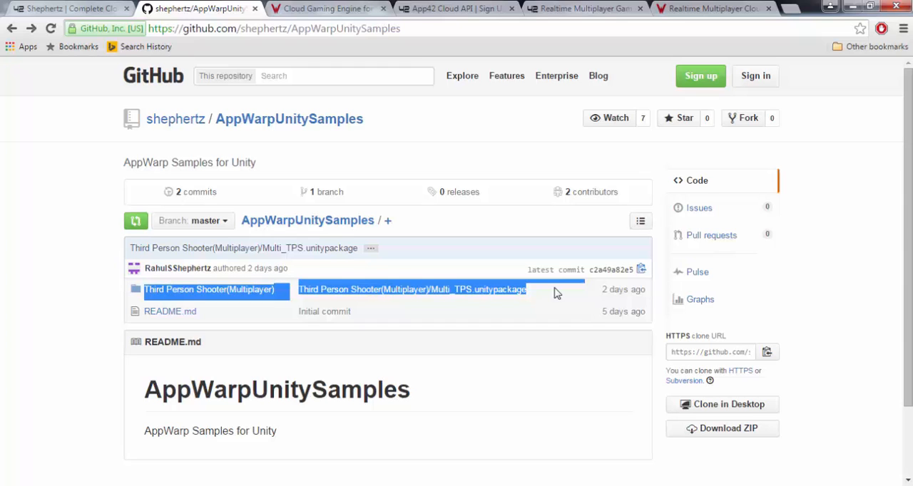
{"action": "left_click", "coordinate": [325, 8]}
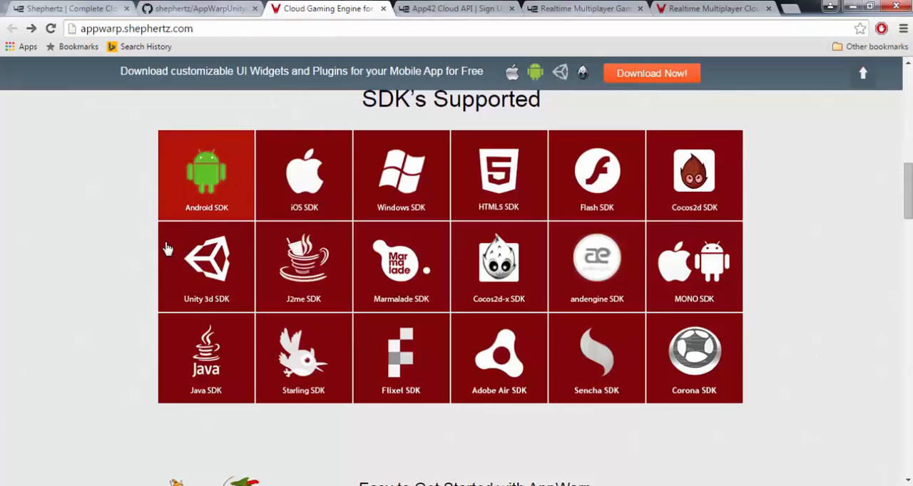
{"action": "mouse_move", "coordinate": [206, 268]}
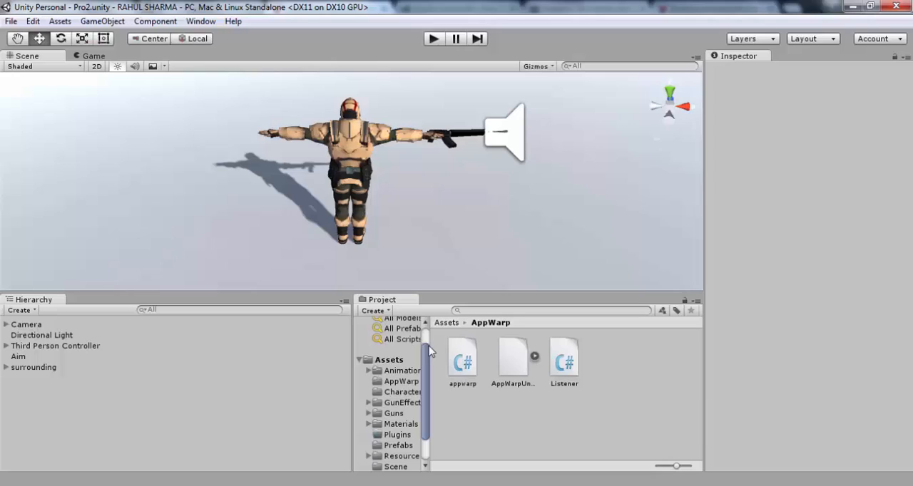
Return to the top-level Assets folder and select the imported AppWarp folder
{"action": "left_click", "coordinate": [446, 322]}
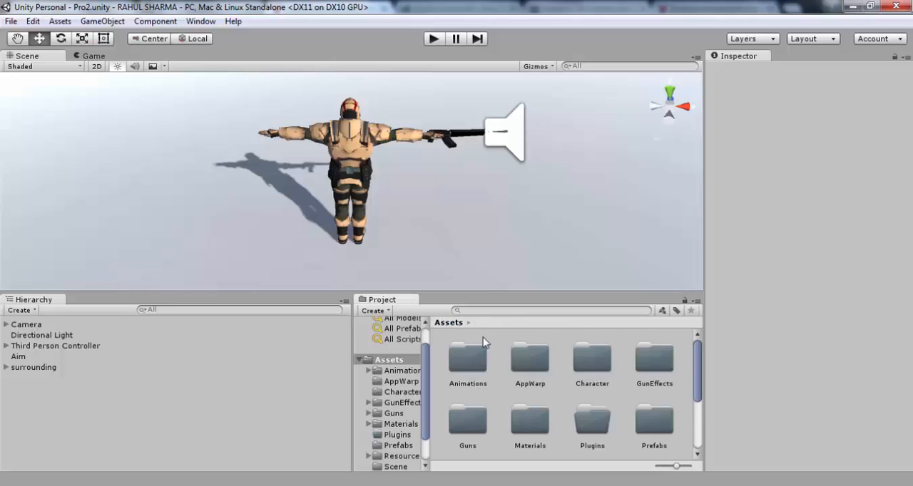
{"action": "left_click", "coordinate": [530, 360]}
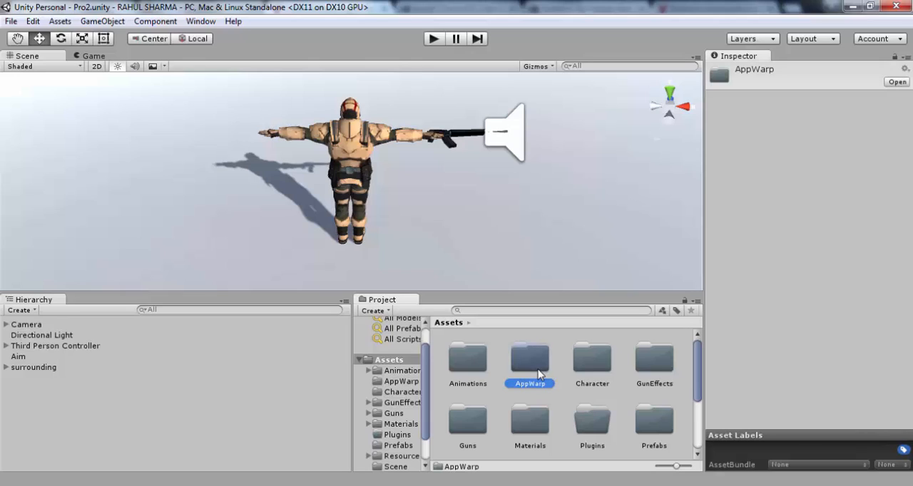
{"action": "mouse_move", "coordinate": [220, 456]}
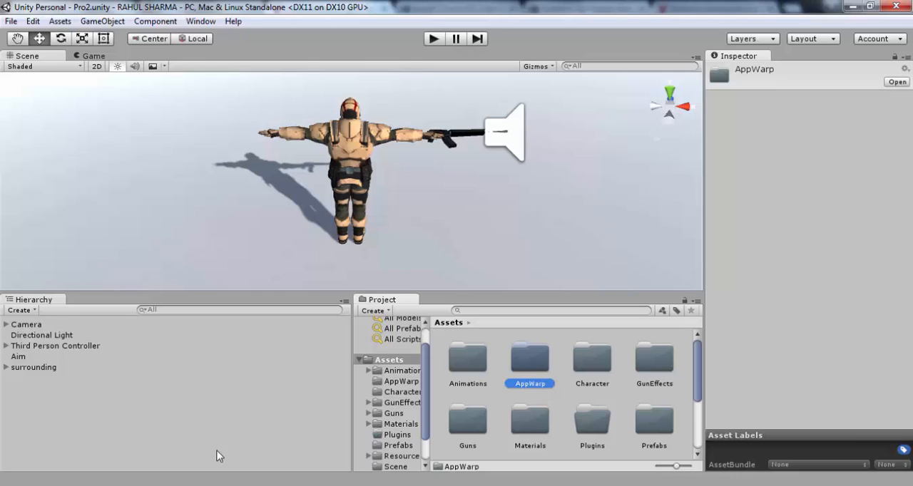
{"action": "mouse_move", "coordinate": [505, 370]}
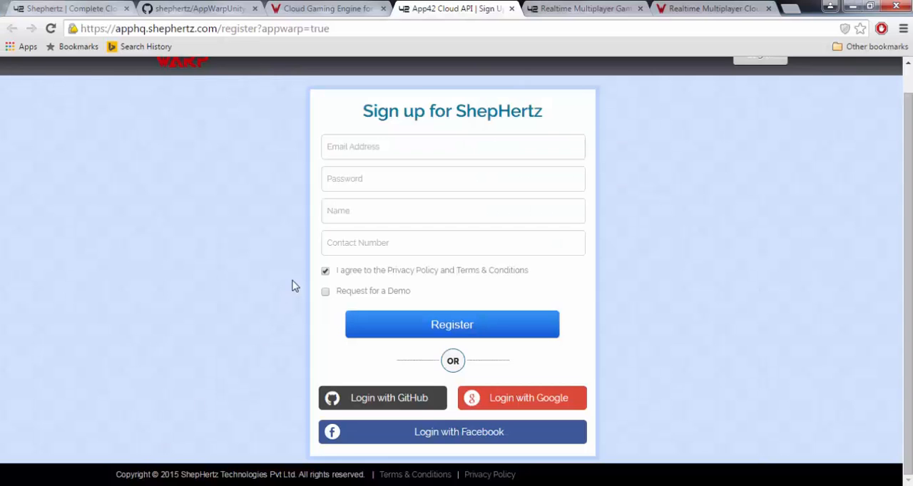
{"action": "mouse_move", "coordinate": [281, 263]}
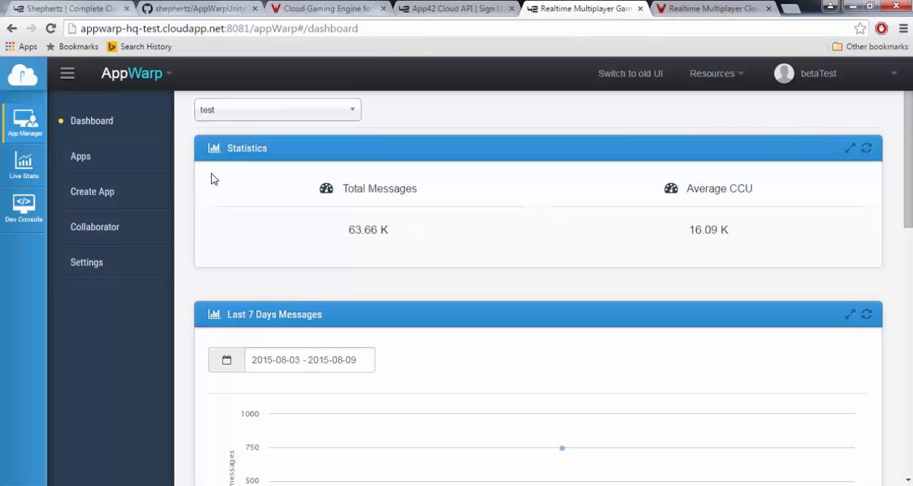
{"action": "mouse_move", "coordinate": [25, 123]}
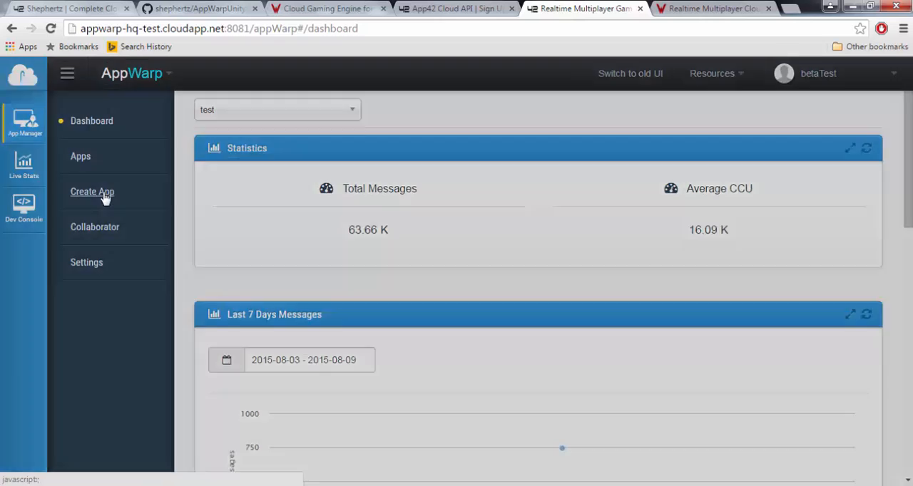
Open the Create App dialog from the AppWarp dashboard sidebar
{"action": "left_click", "coordinate": [91, 191]}
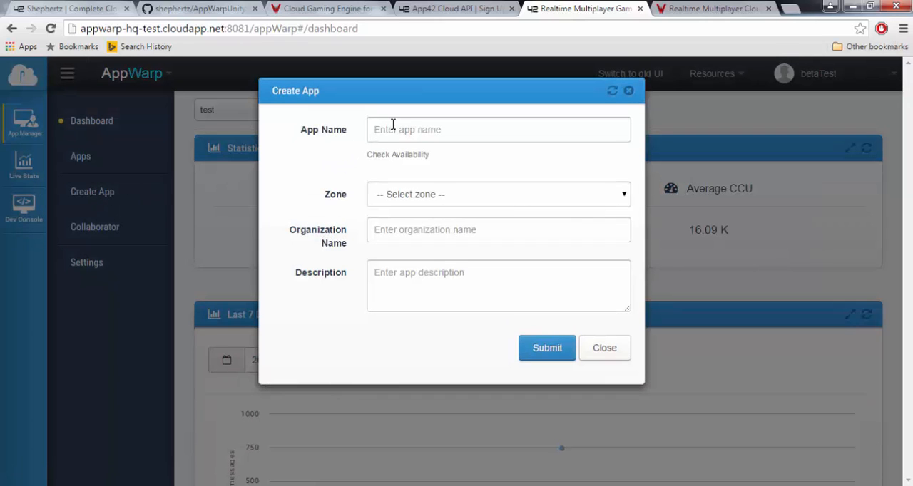